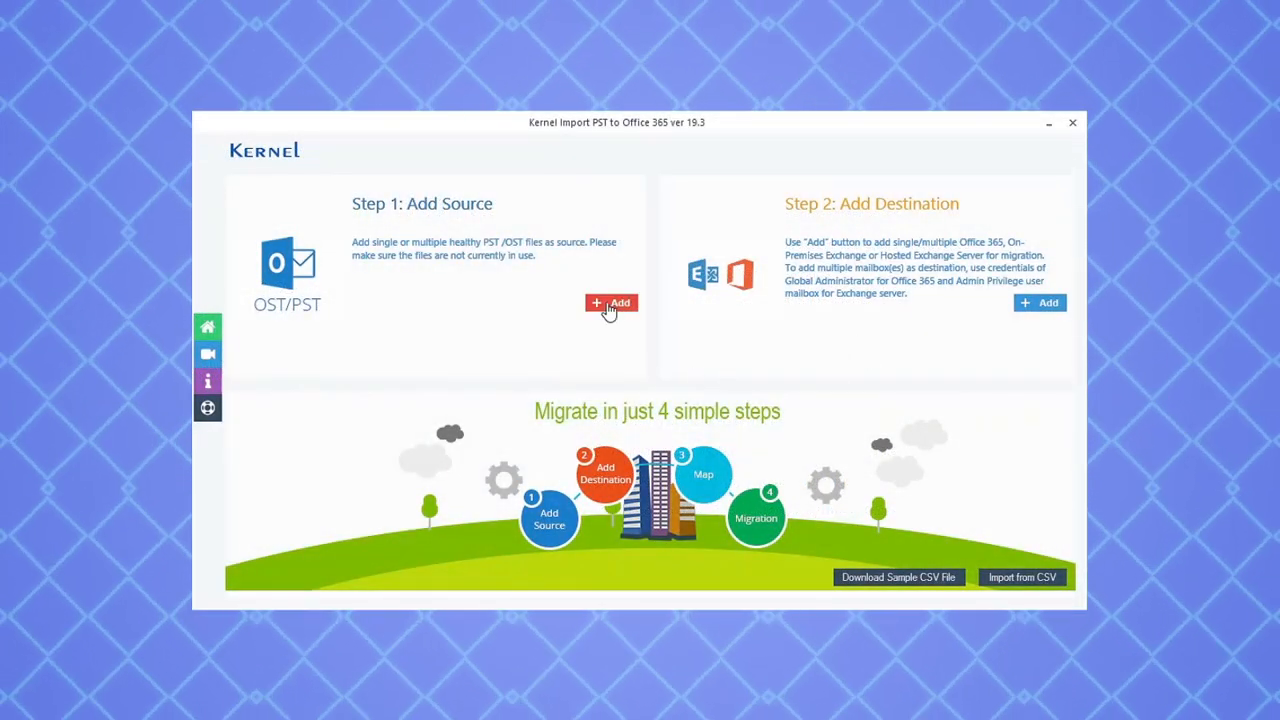
Step: Add outlook1.pst from the test files folder as the source PST file
click(612, 304)
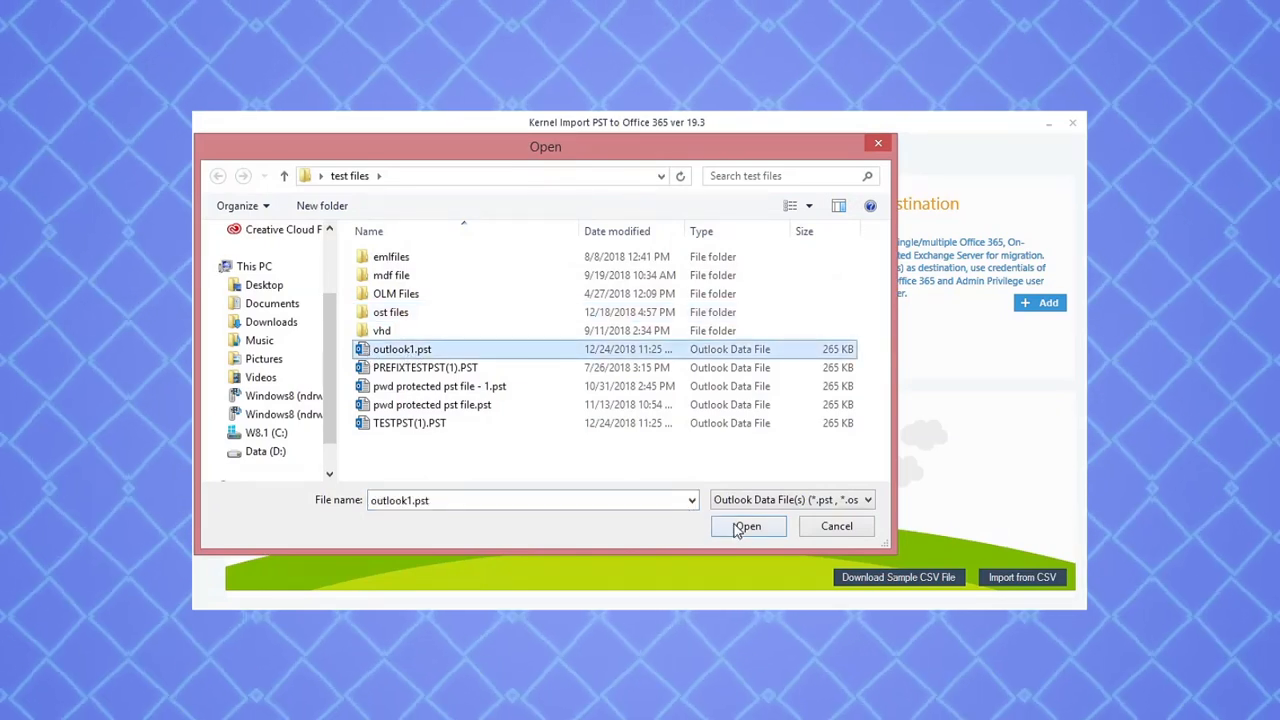
click(748, 526)
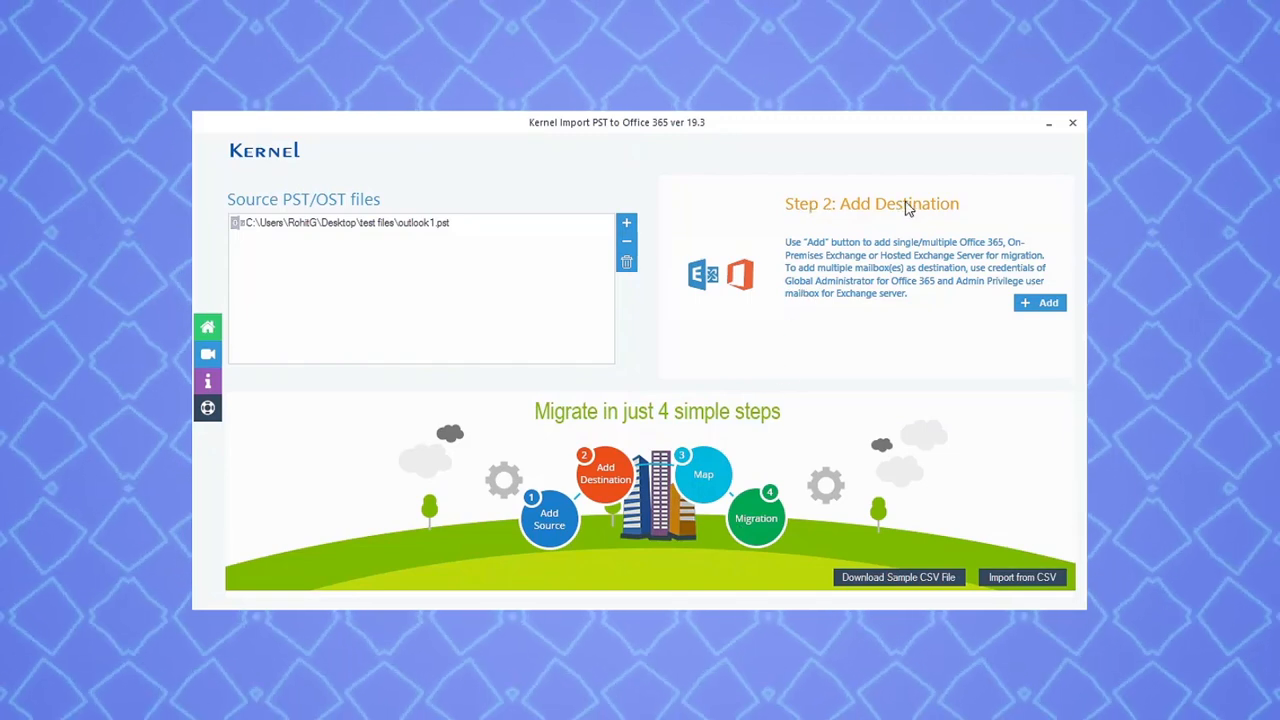
click(1040, 302)
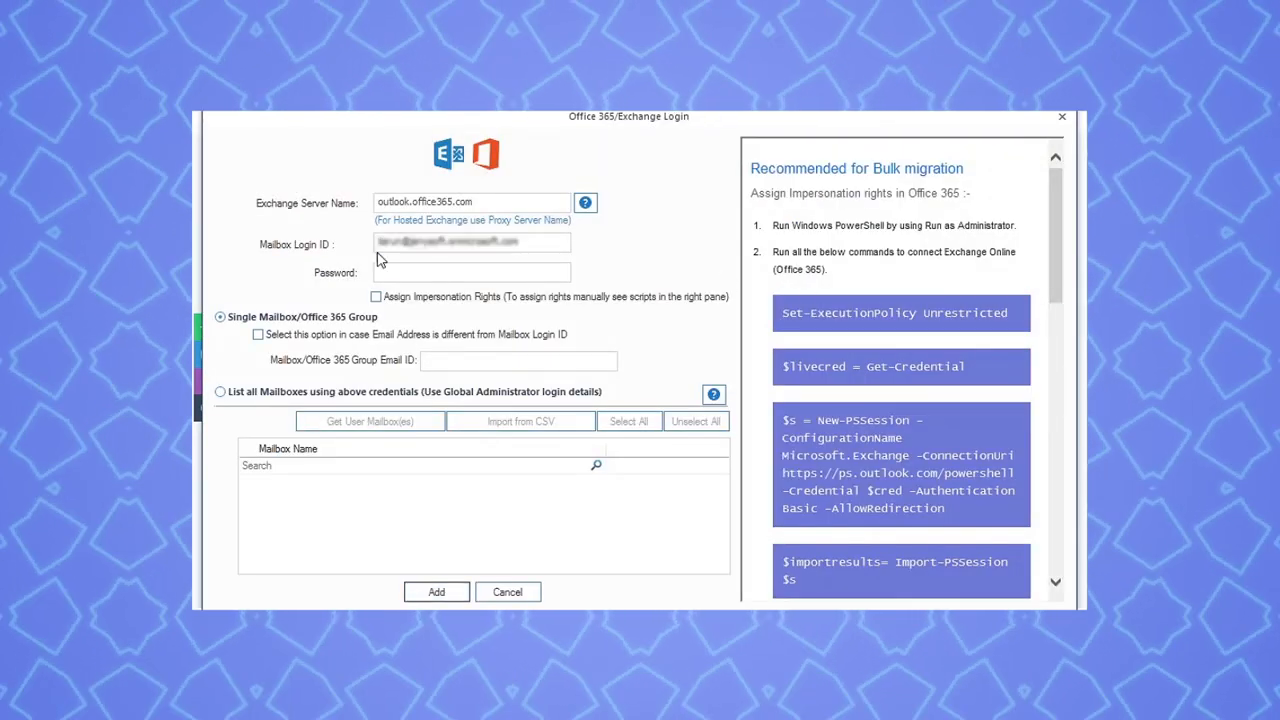
Step: Log in with the Office 365 credentials, impersonation rights off, and add the mailbox as destination
text(••••••••••)
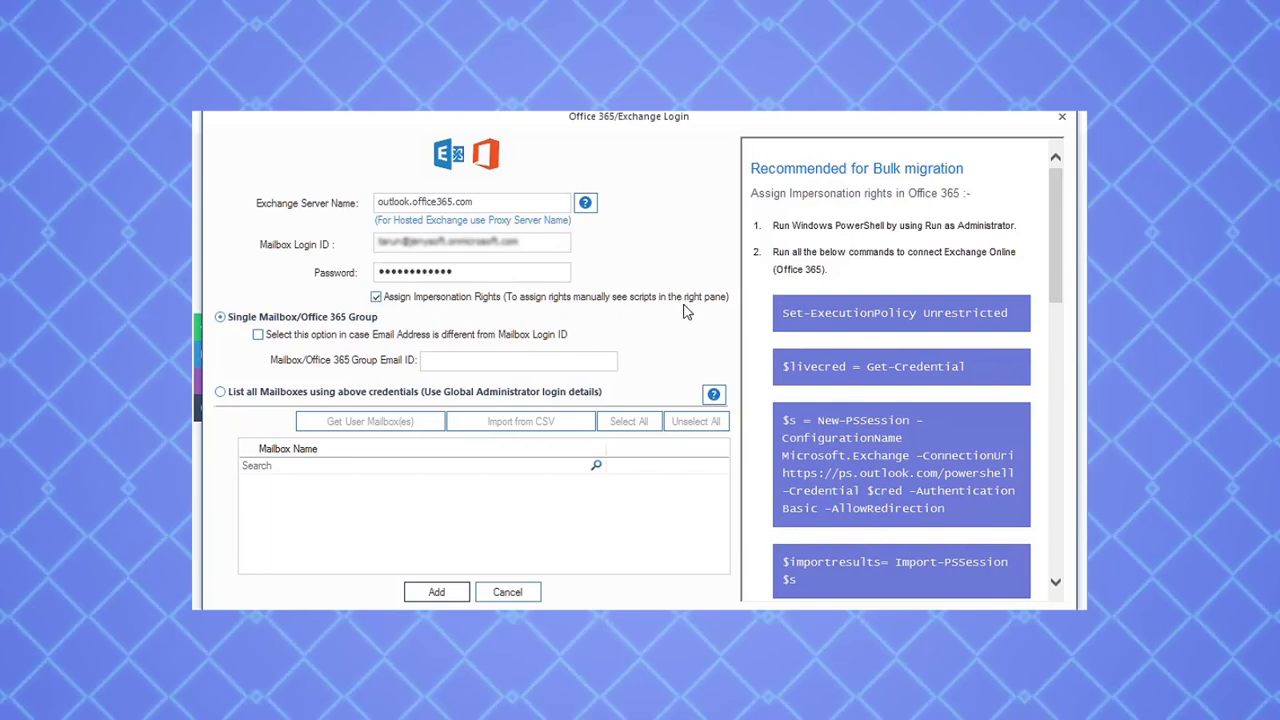
click(376, 296)
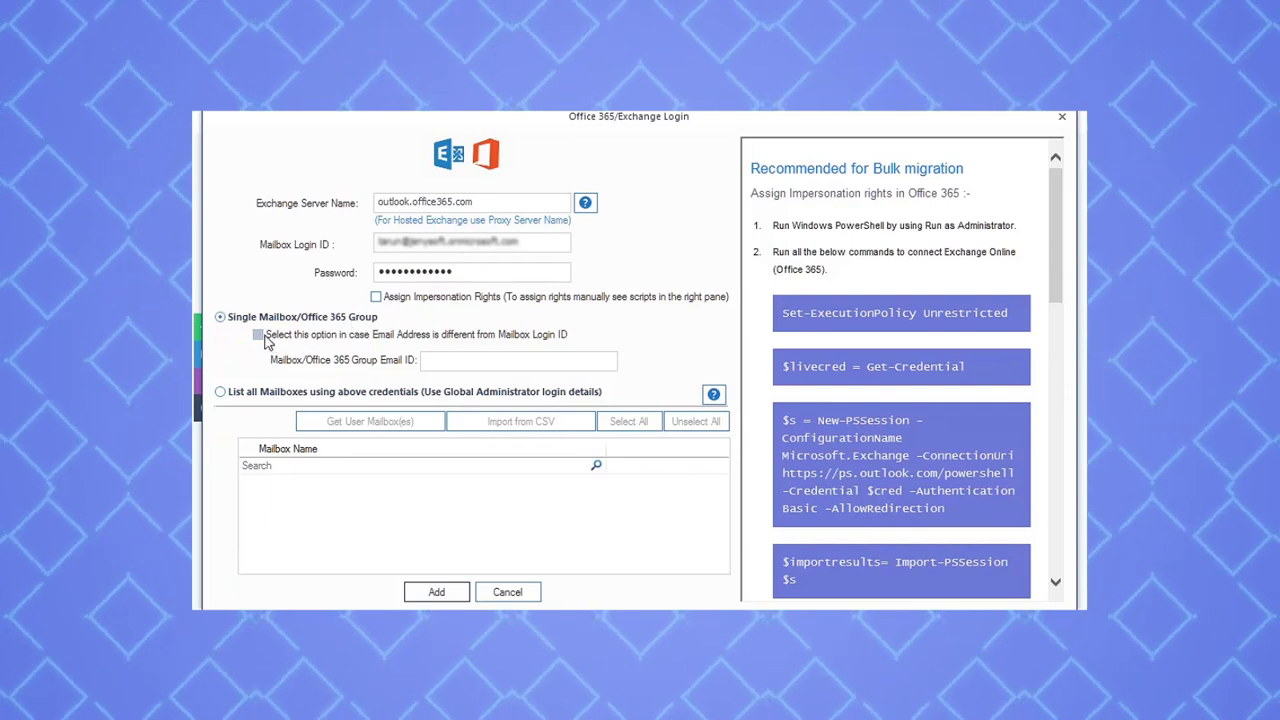
click(258, 334)
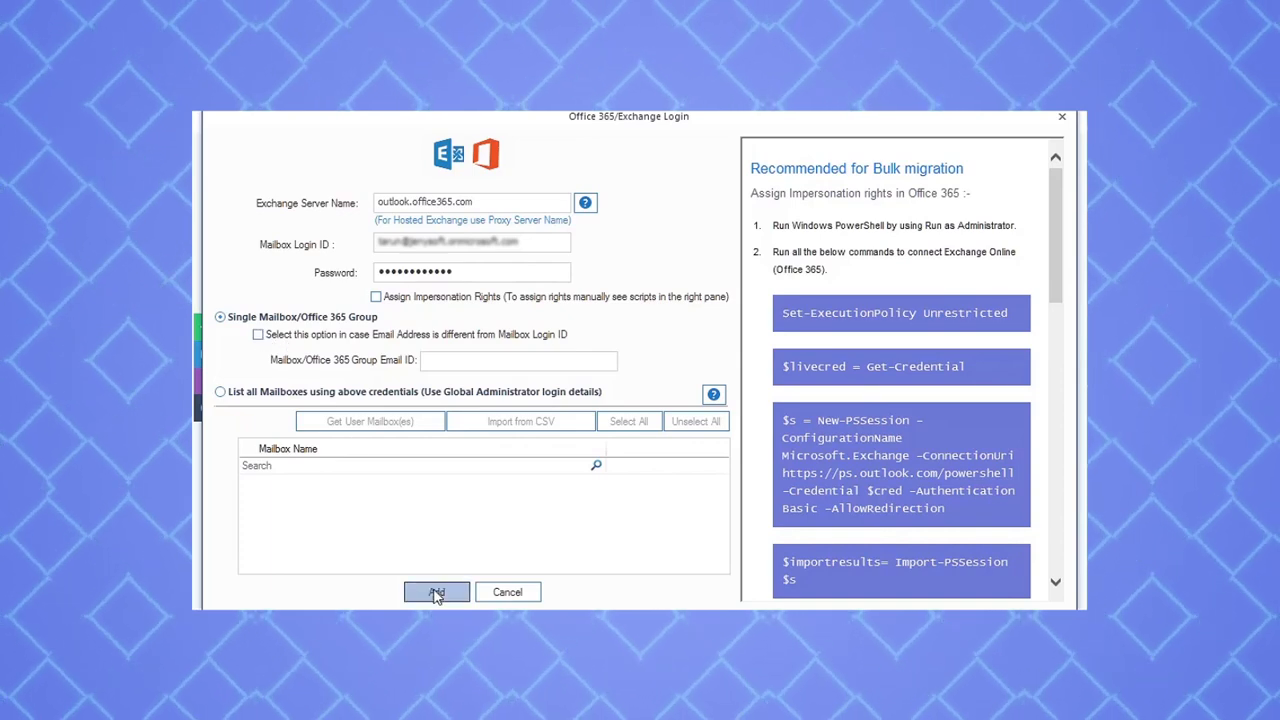
click(436, 592)
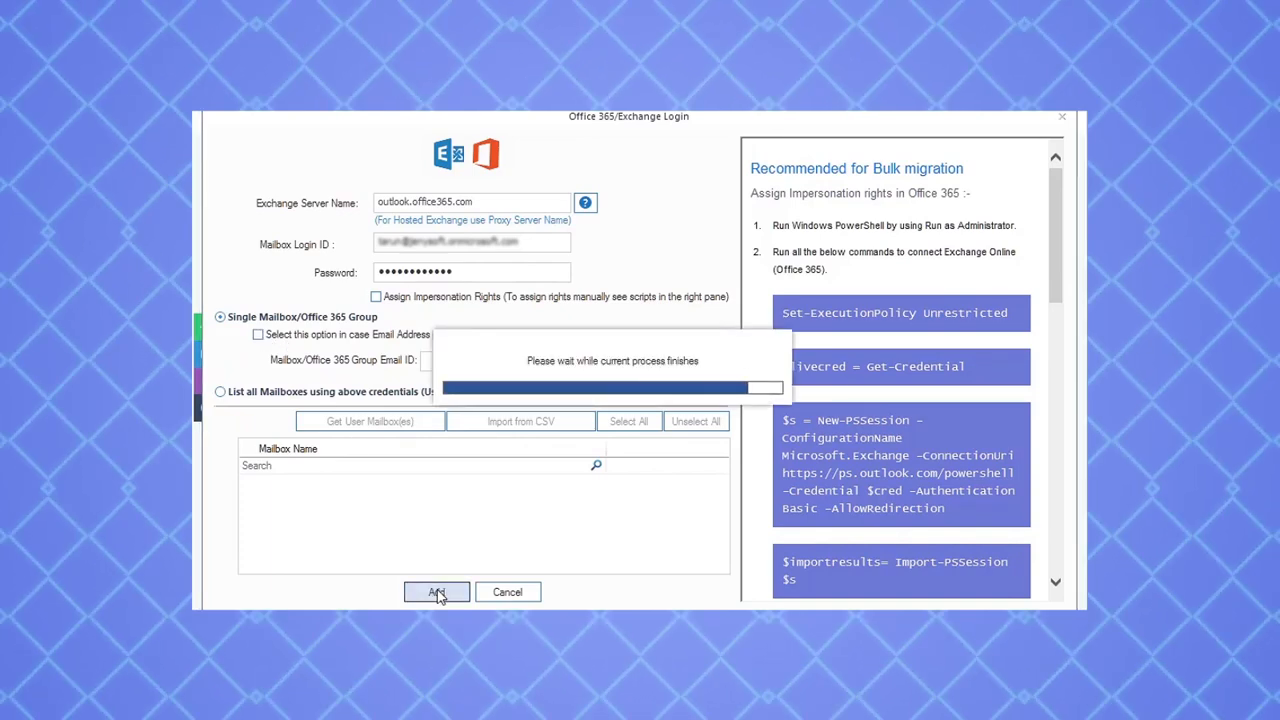
click(436, 592)
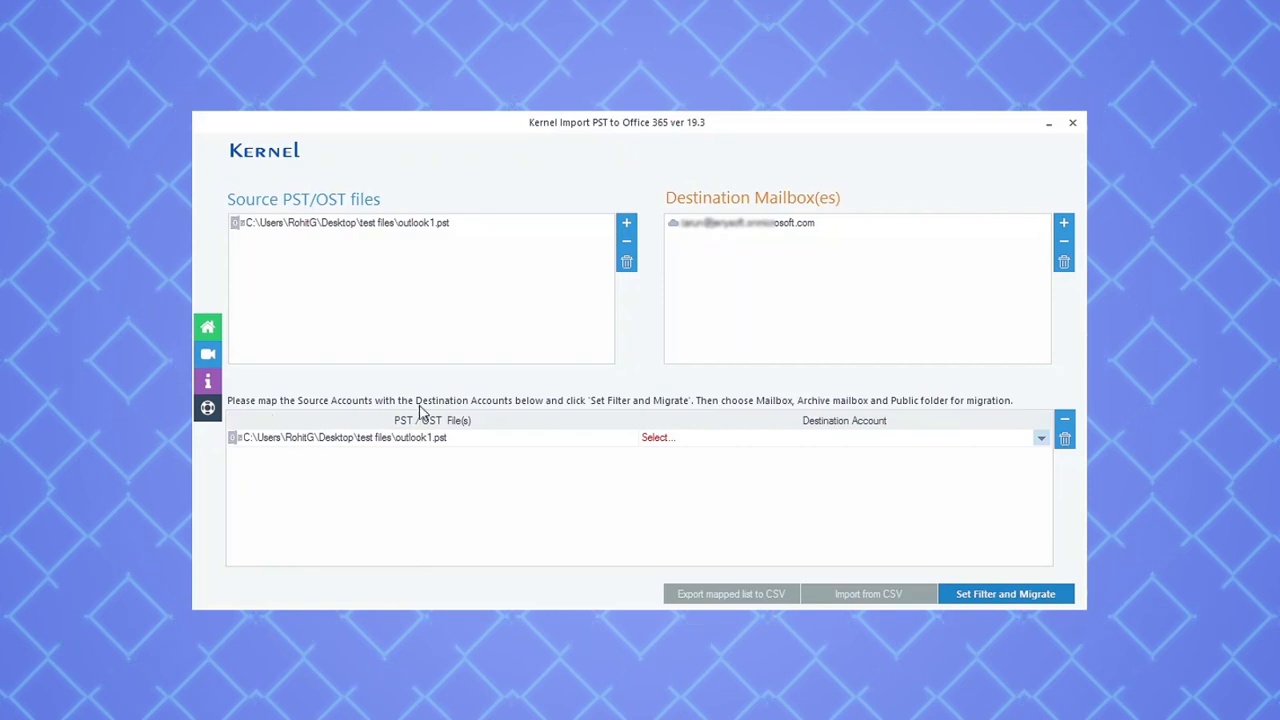
Step: Map outlook1.pst to the Office 365 mailbox and proceed to migration type selection
click(1040, 436)
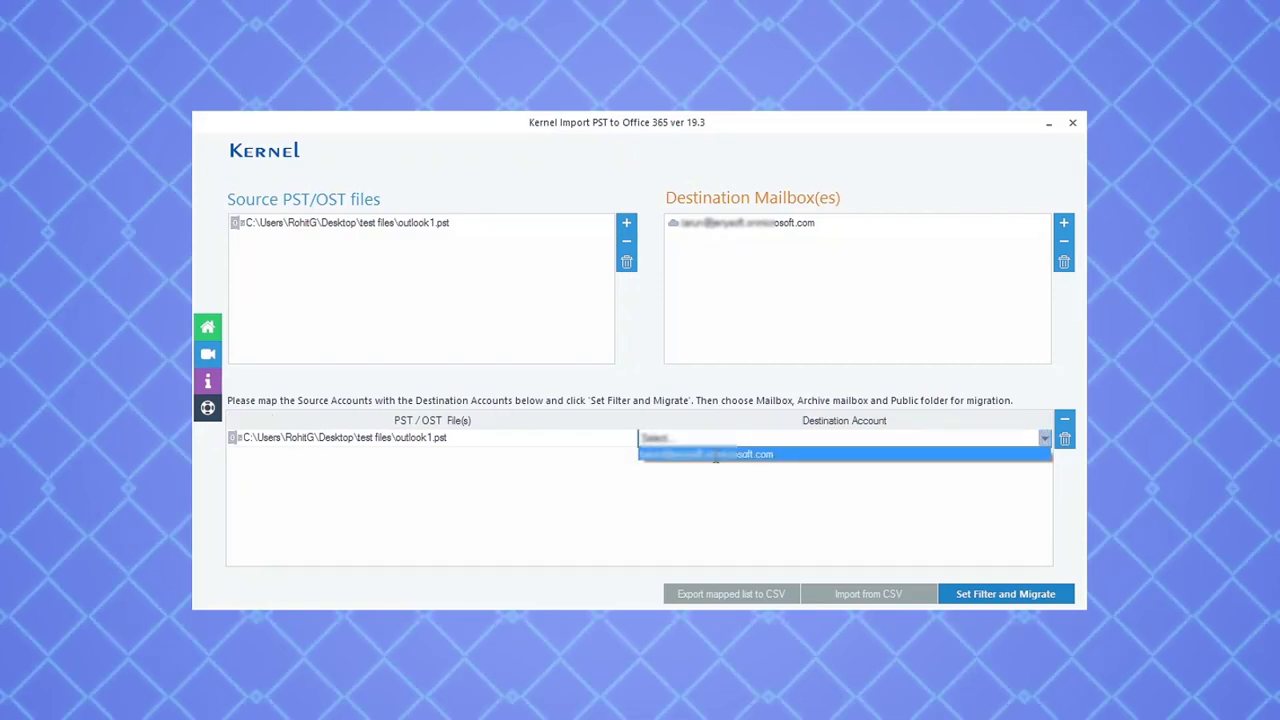
click(730, 454)
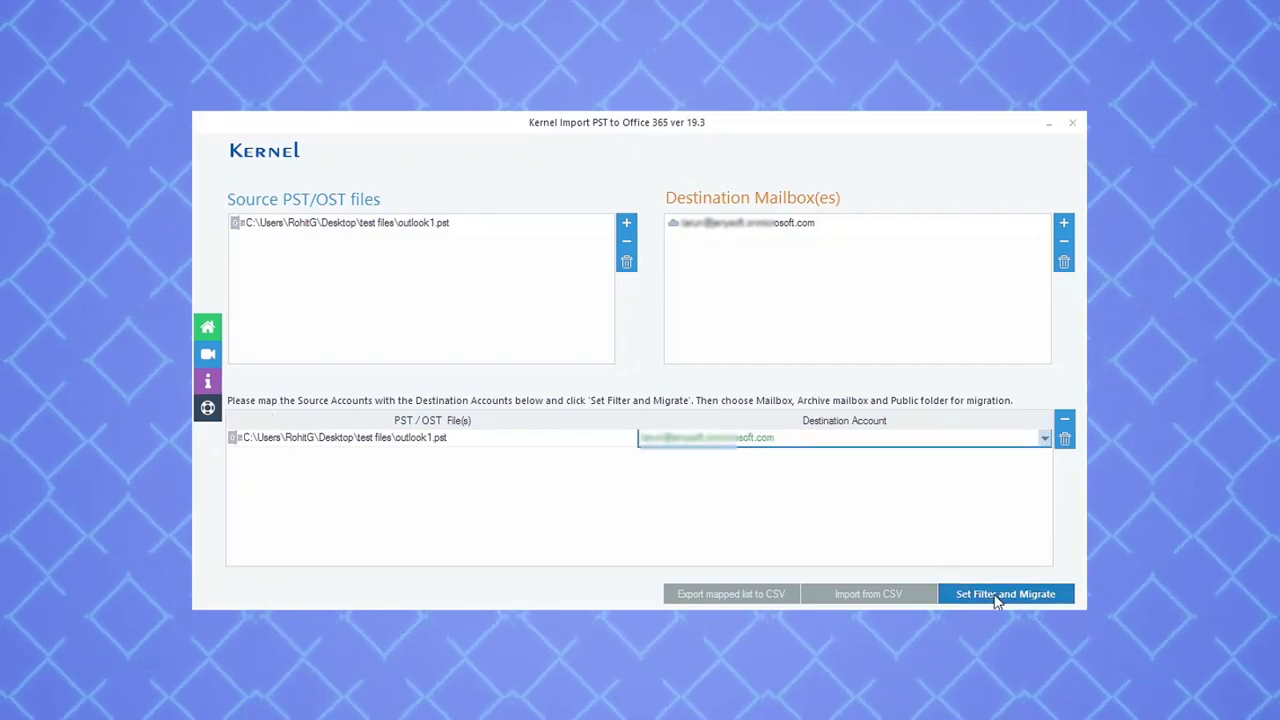
click(1004, 592)
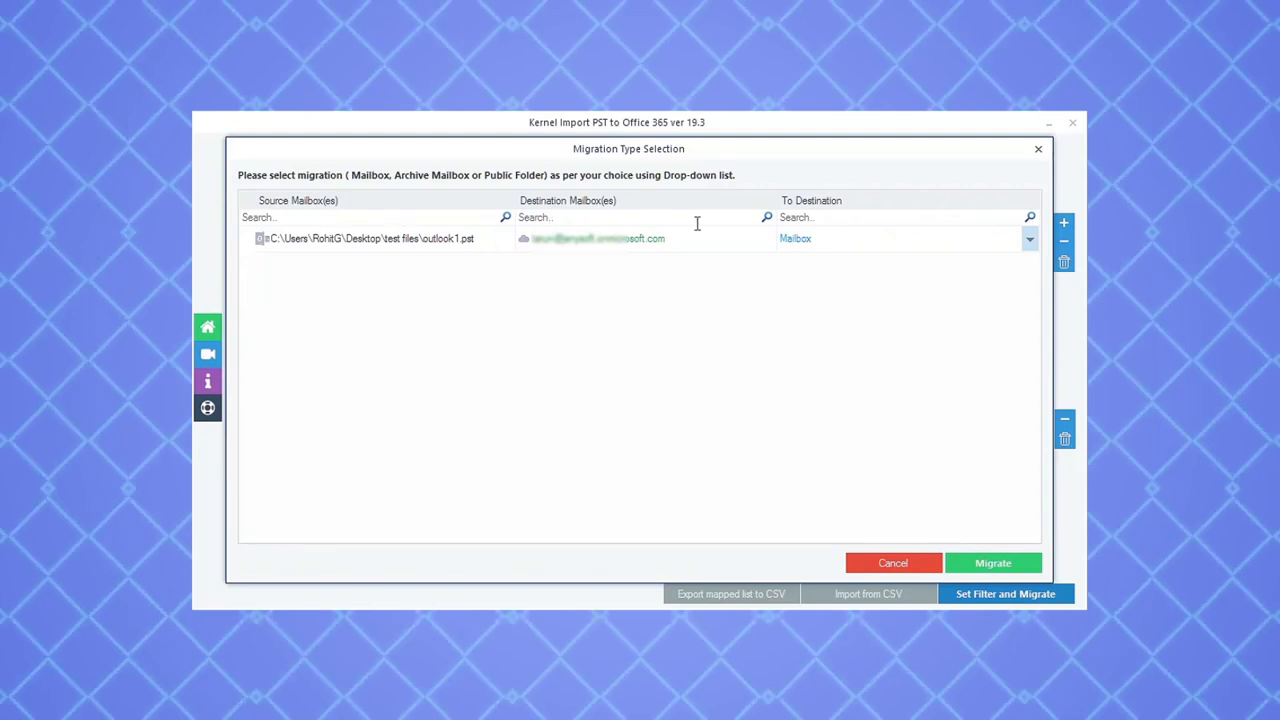
Step: Set the destination type to Archive Mailbox and continue to folder filter selection
click(1028, 238)
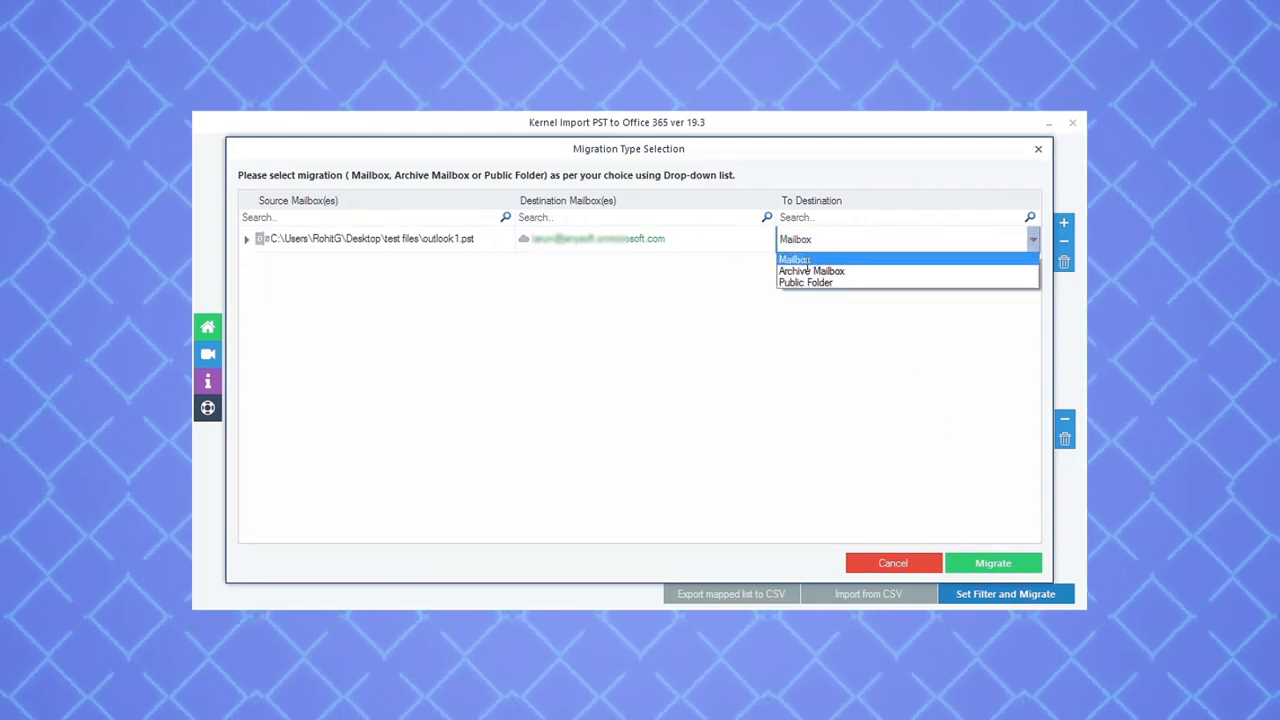
click(812, 272)
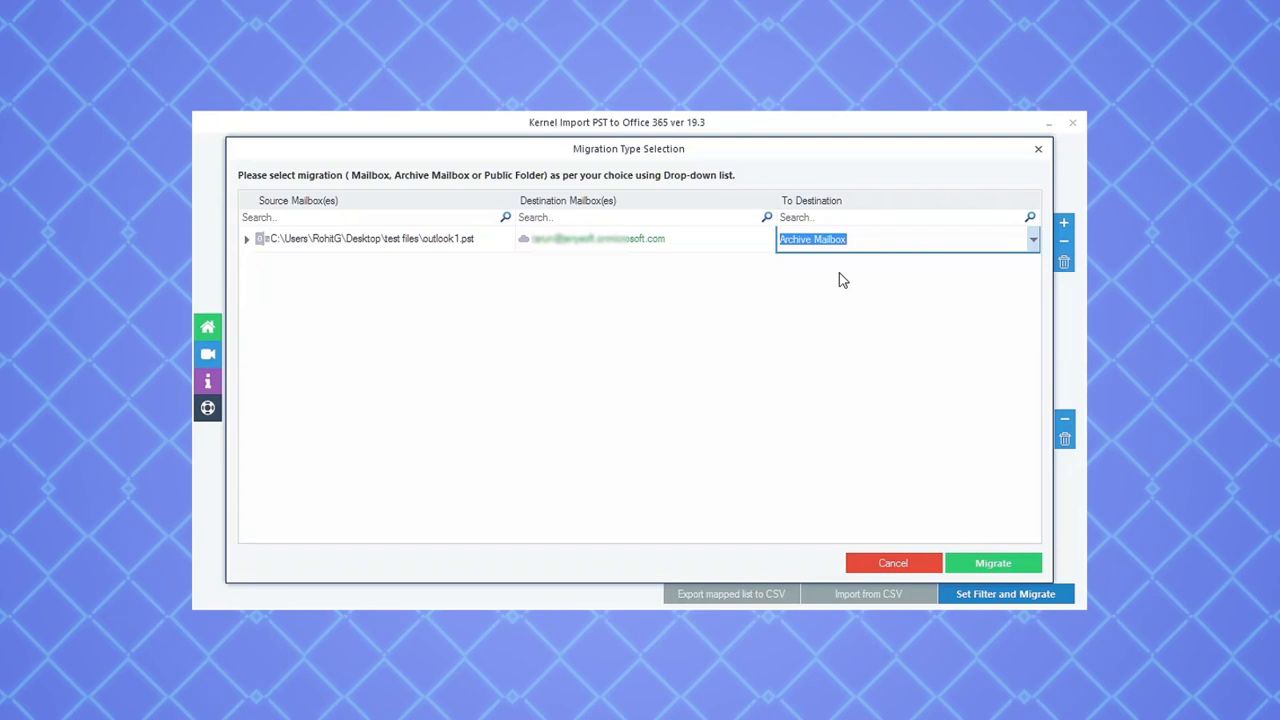
click(1004, 592)
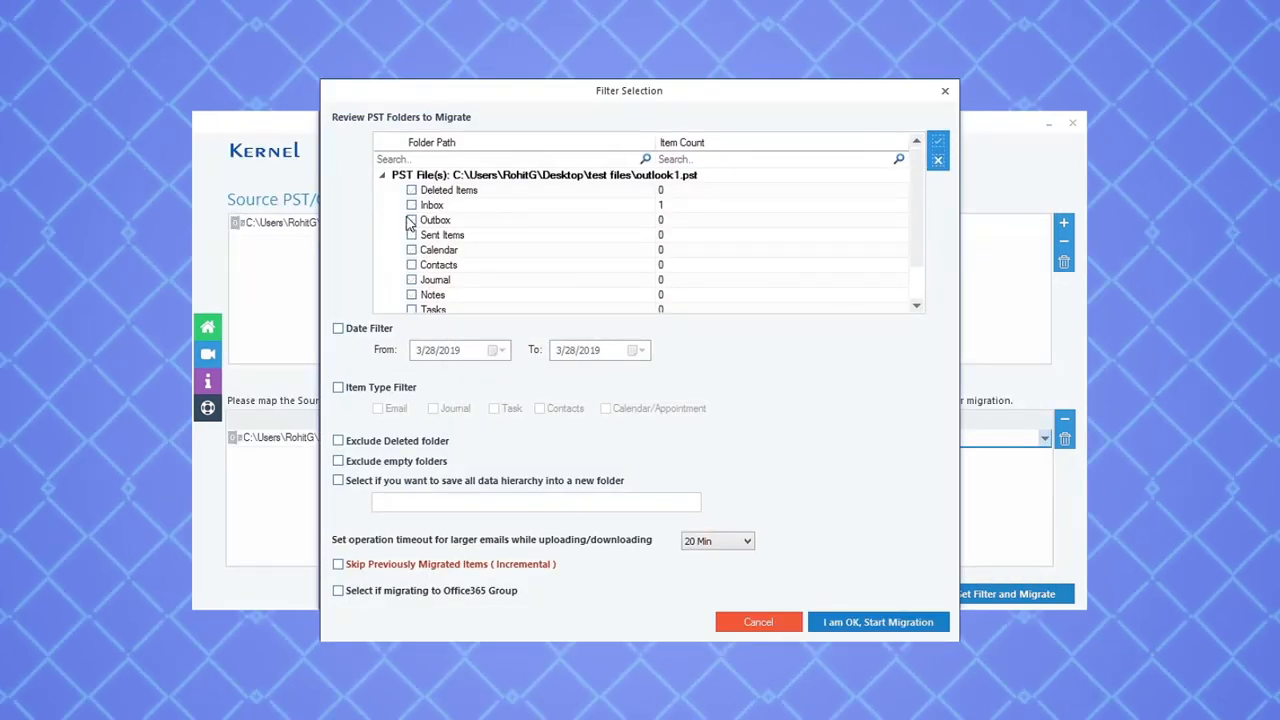
Step: Select only the Inbox folder of outlook1.pst and start the migration
click(412, 204)
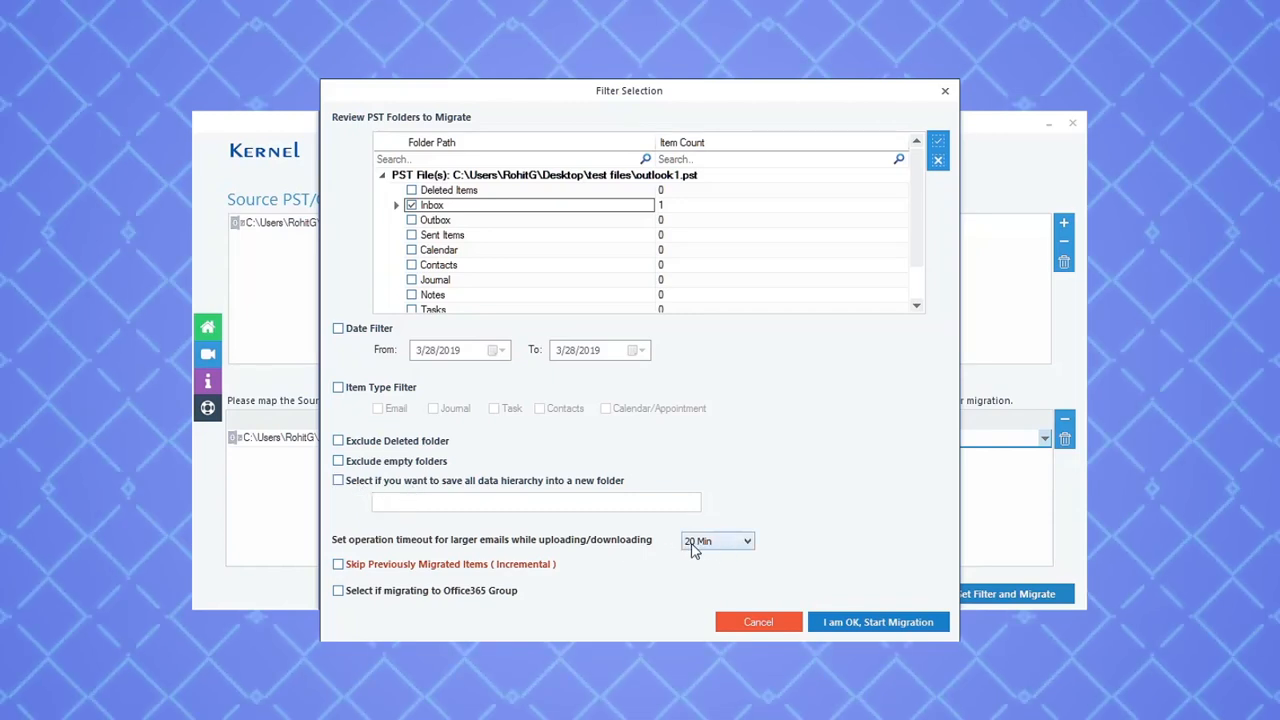
mouse_move(710, 548)
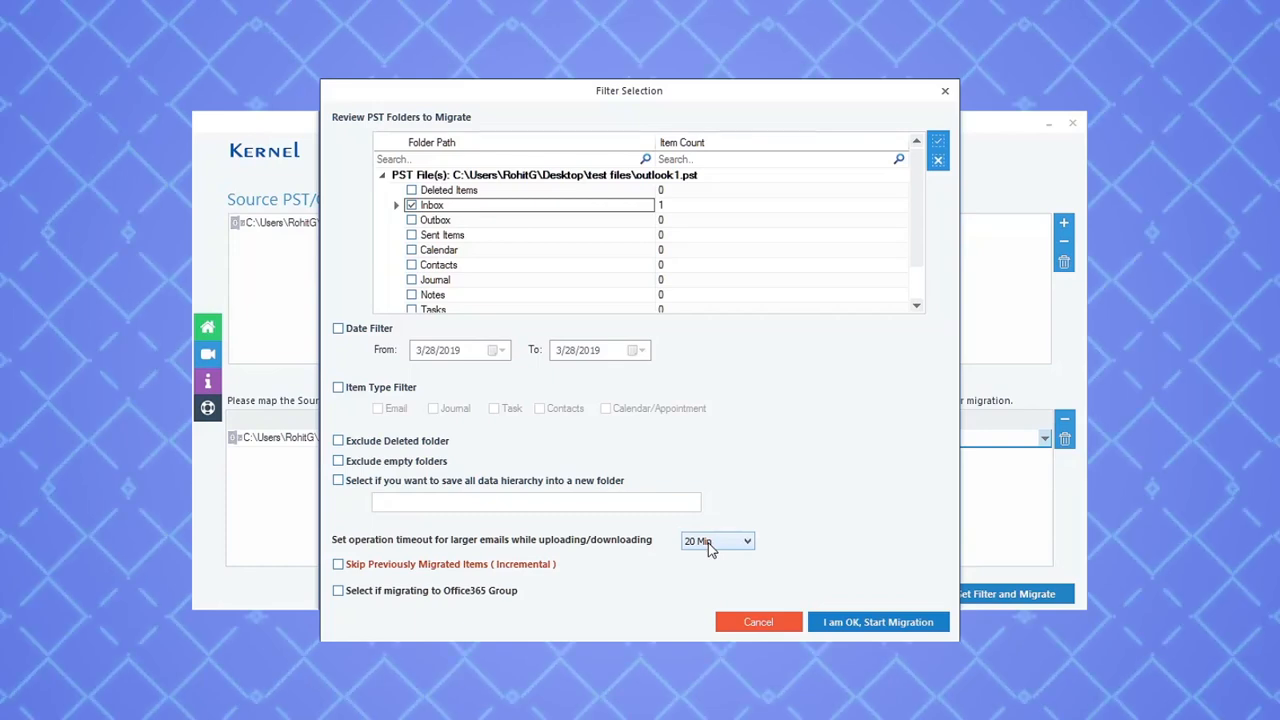
click(876, 620)
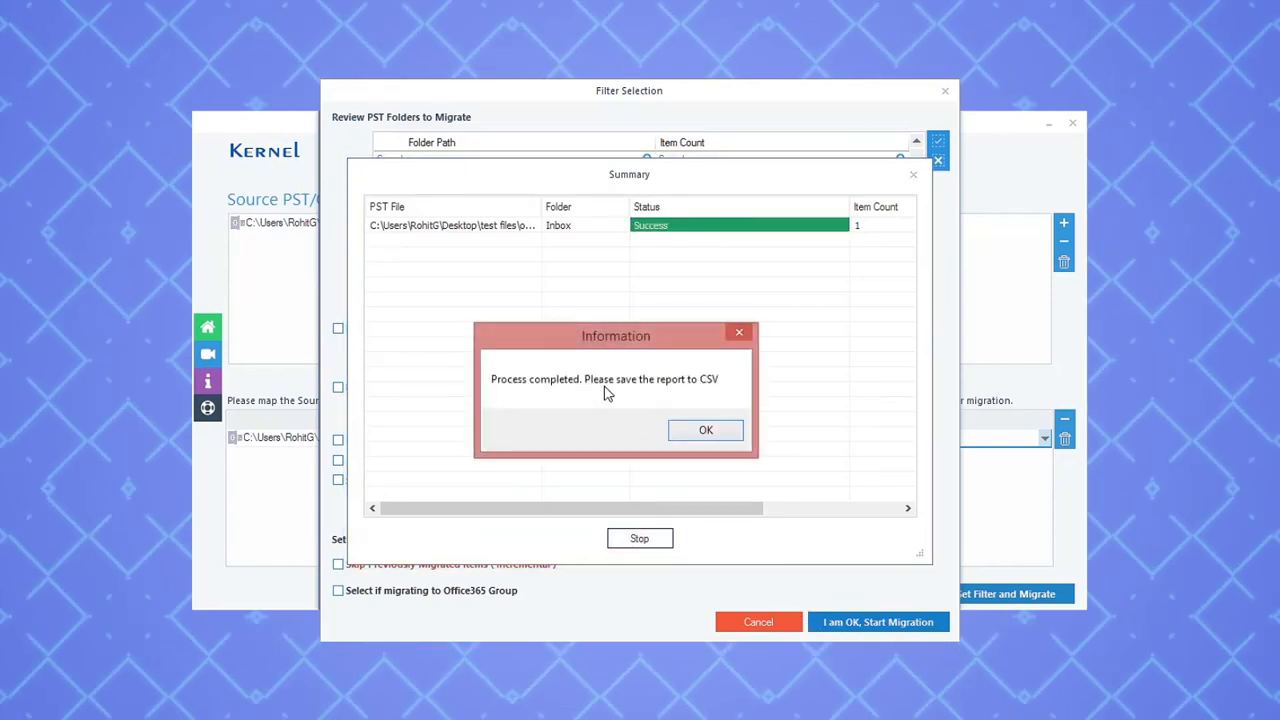
Step: Acknowledge the process completed message, leaving the Summary showing Success for Inbox
click(704, 428)
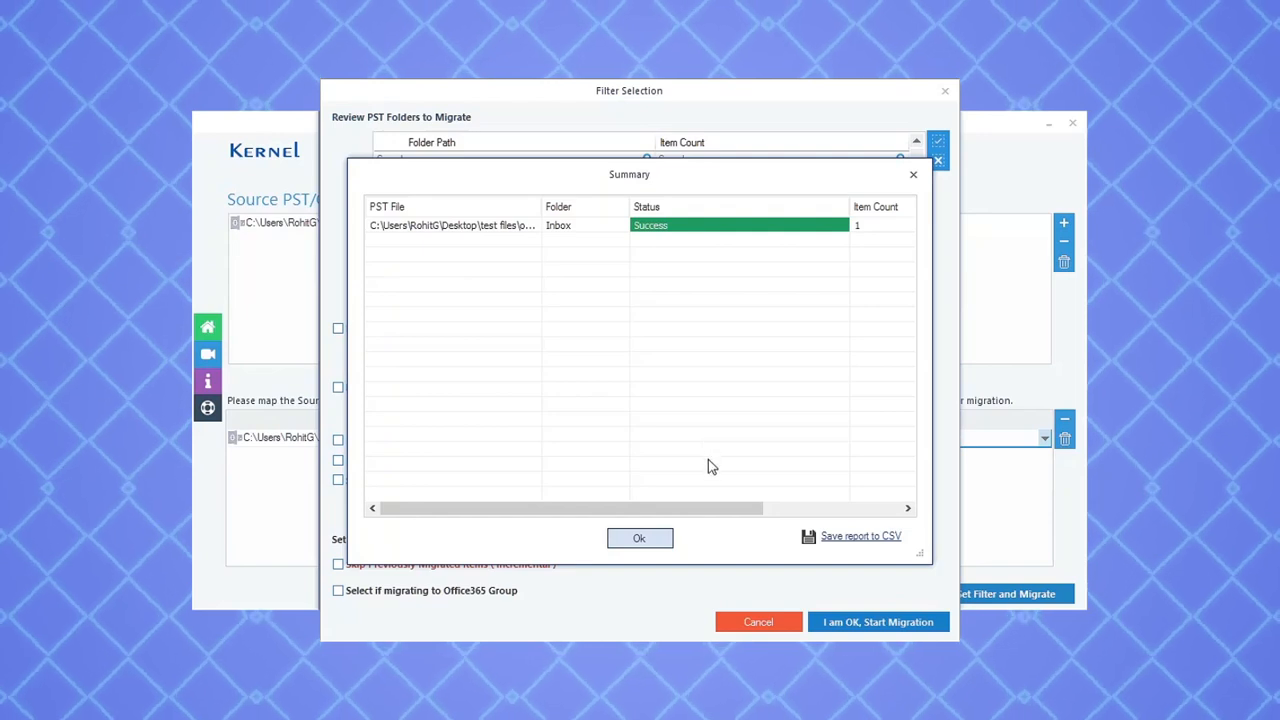
mouse_move(888, 544)
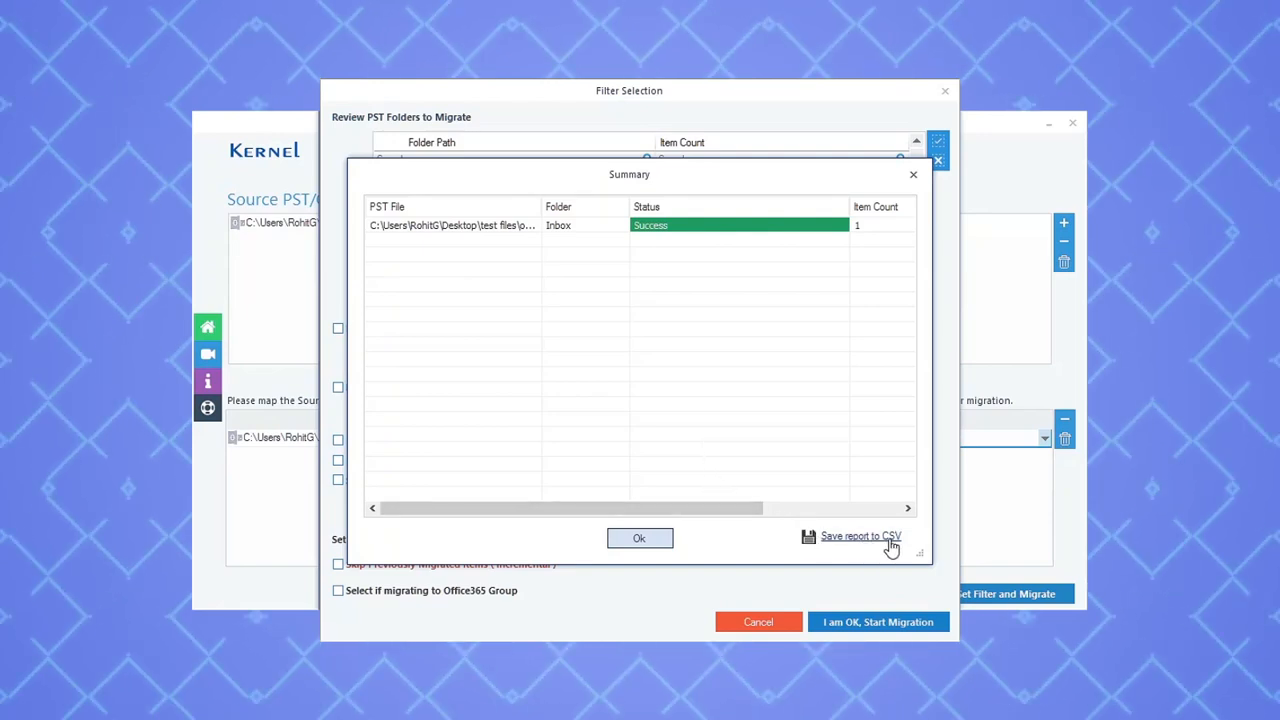